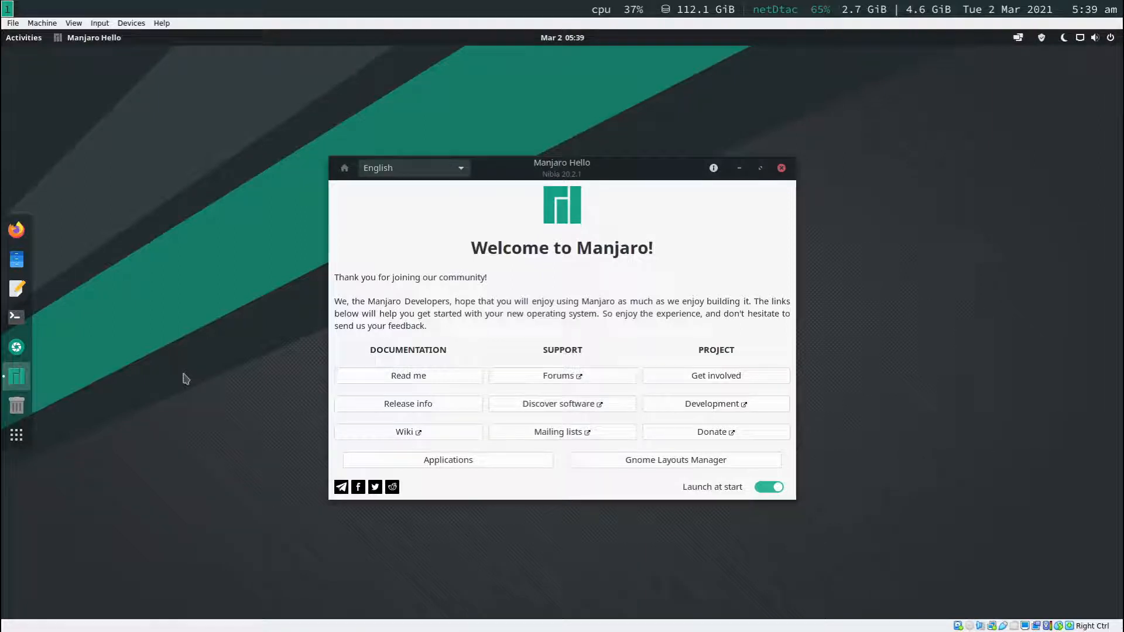
pyautogui.moveTo(15, 318)
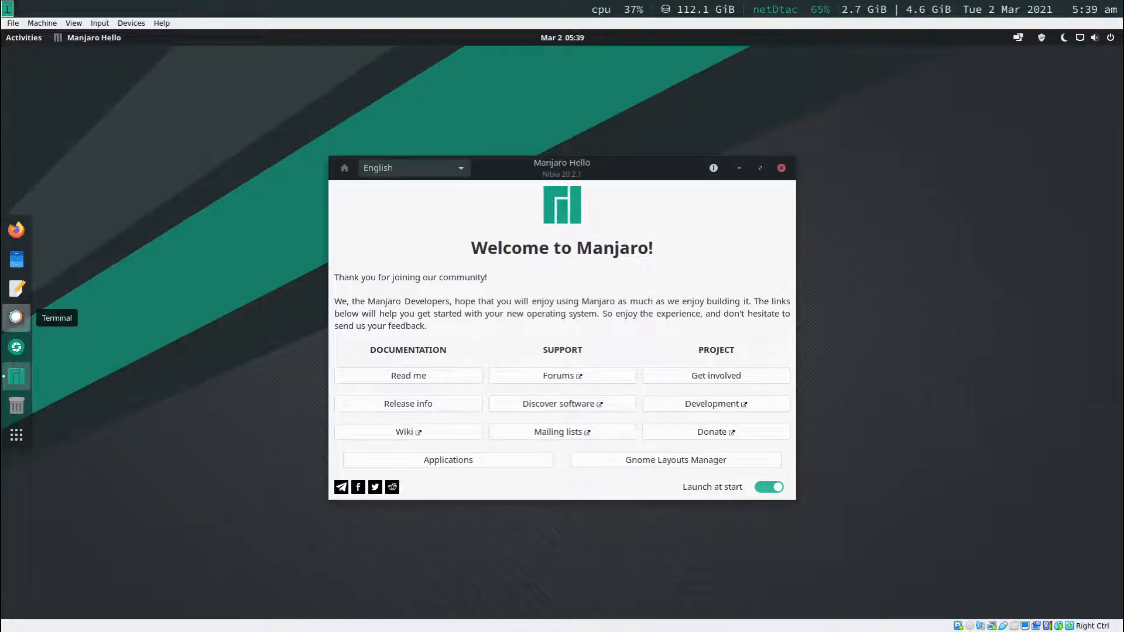
# Step: After the default terminal fails to launch, search the app grid for 'add' to find Add/Remove Software
pyautogui.click(15, 318)
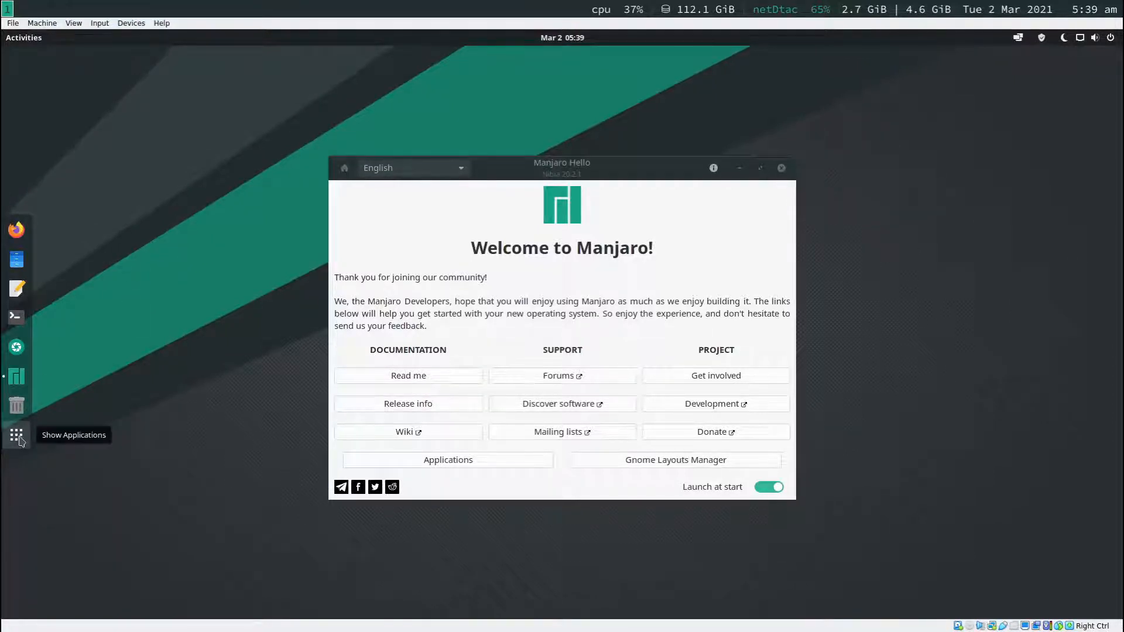
pyautogui.click(15, 436)
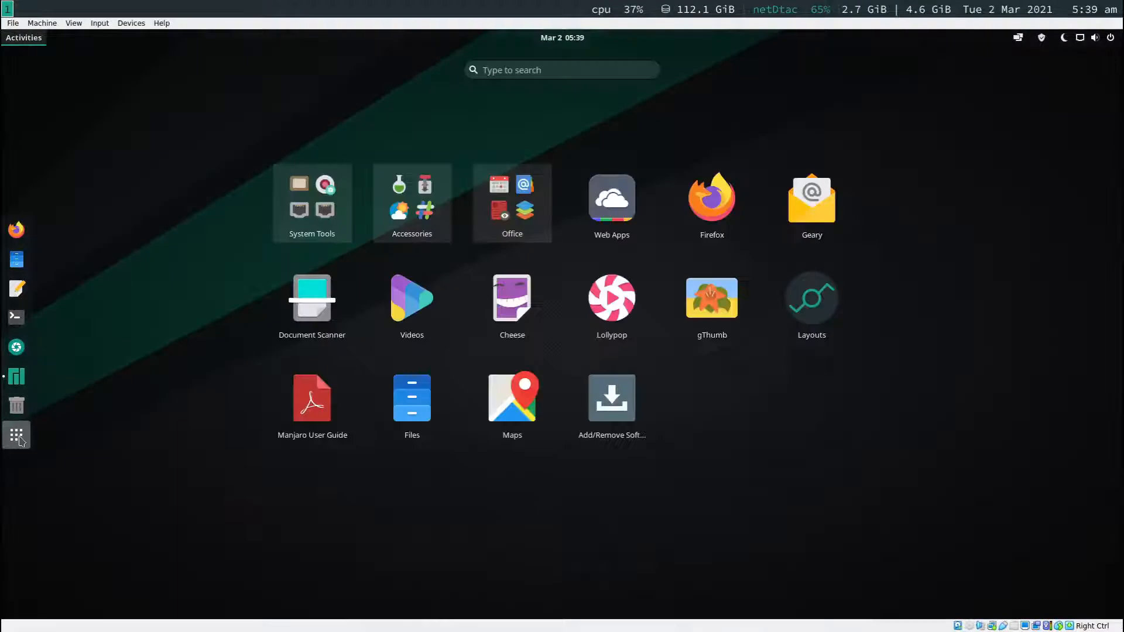
pyautogui.click(561, 69)
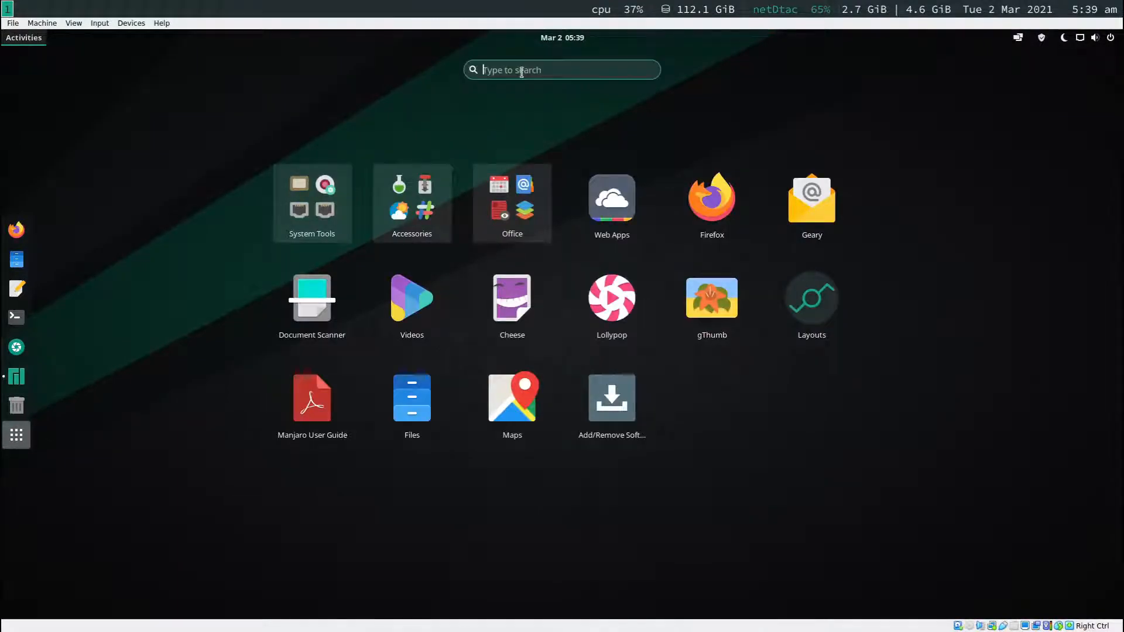
pyautogui.write('add')
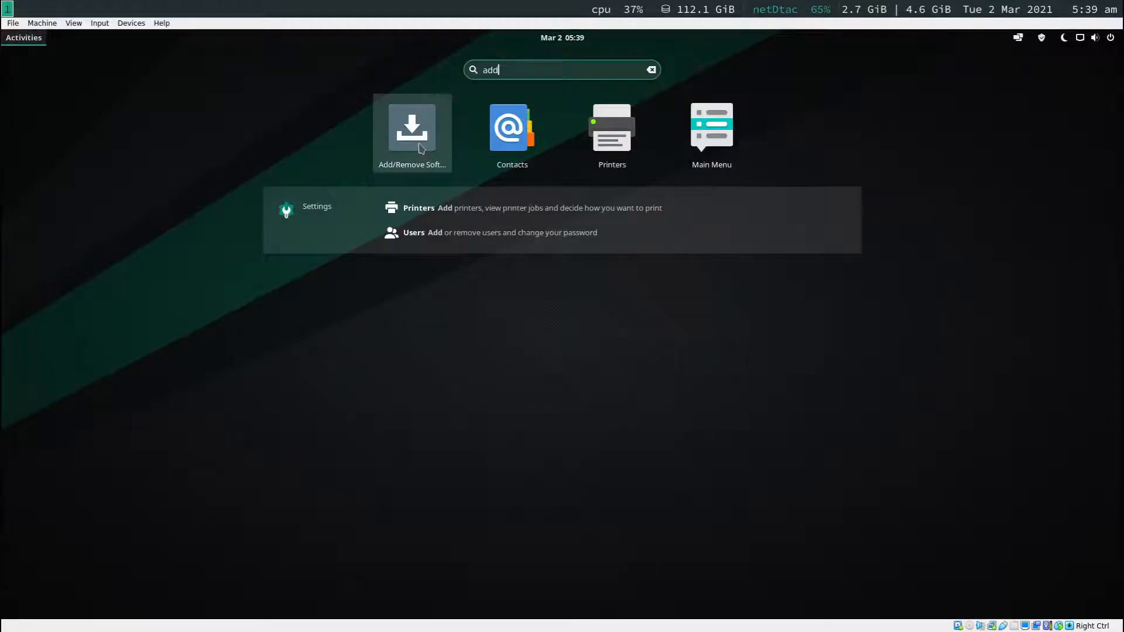
# Step: In Add/Remove Software, search 'xfce' and mark xfce4-terminal for installation
pyautogui.click(412, 128)
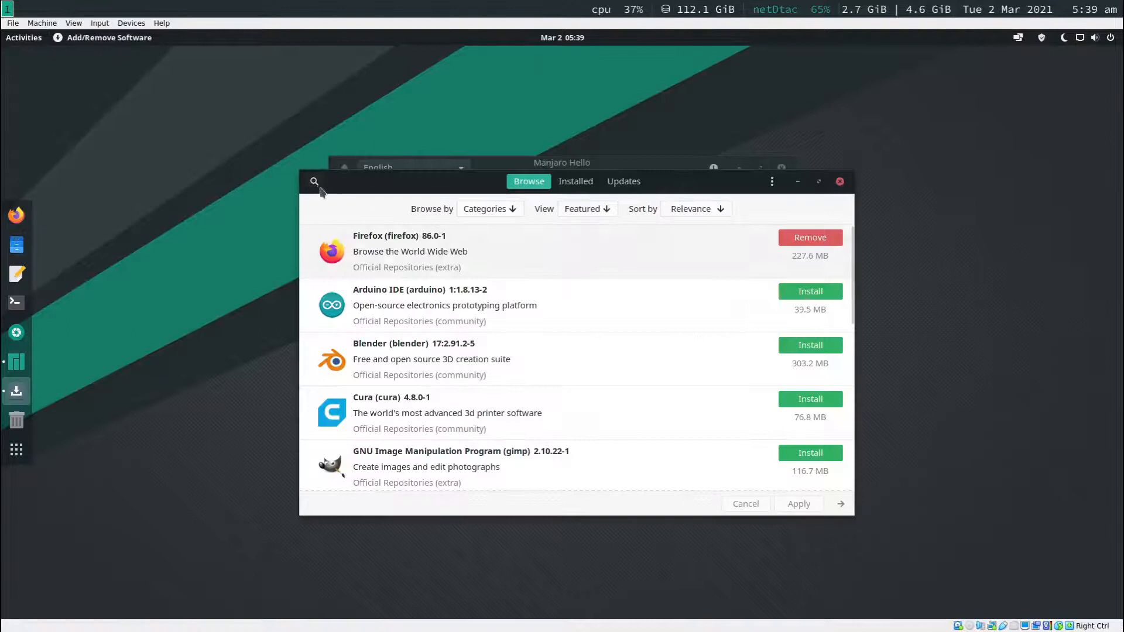
pyautogui.click(314, 181)
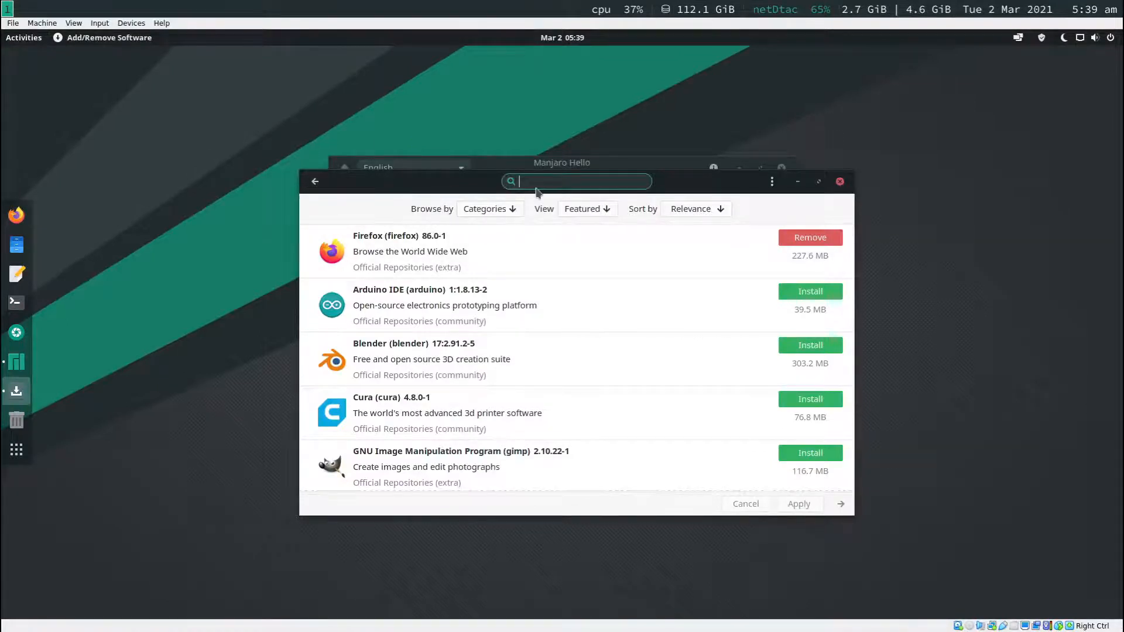
pyautogui.write('xfce')
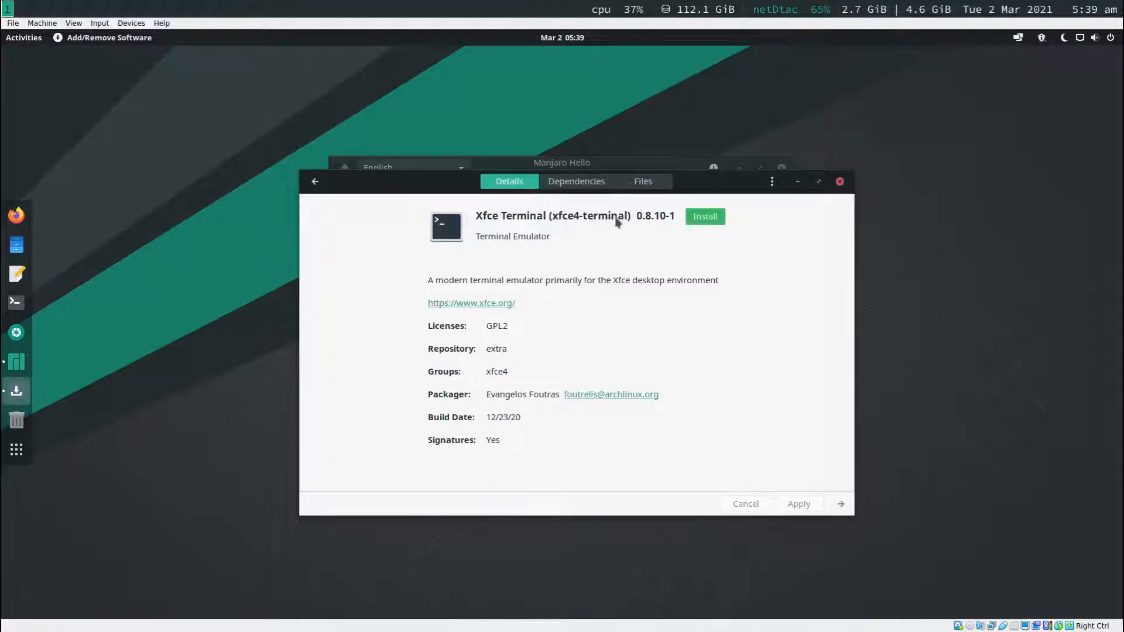
pyautogui.click(705, 216)
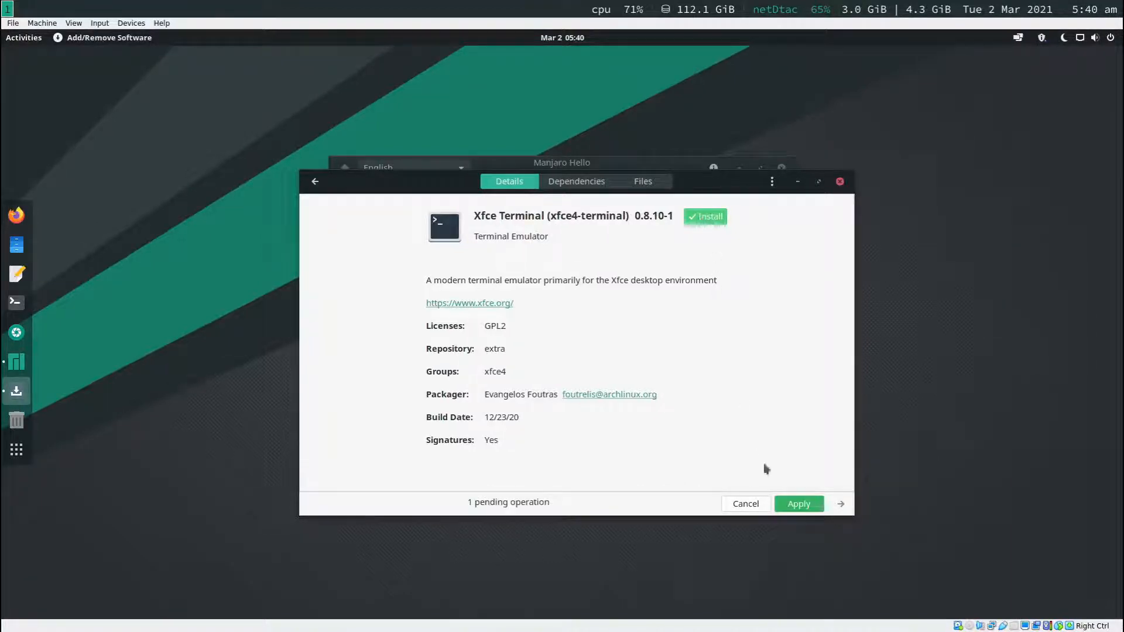
# Step: Apply the install, authenticate, and confirm the transaction summary to install xfce4-terminal
pyautogui.click(798, 504)
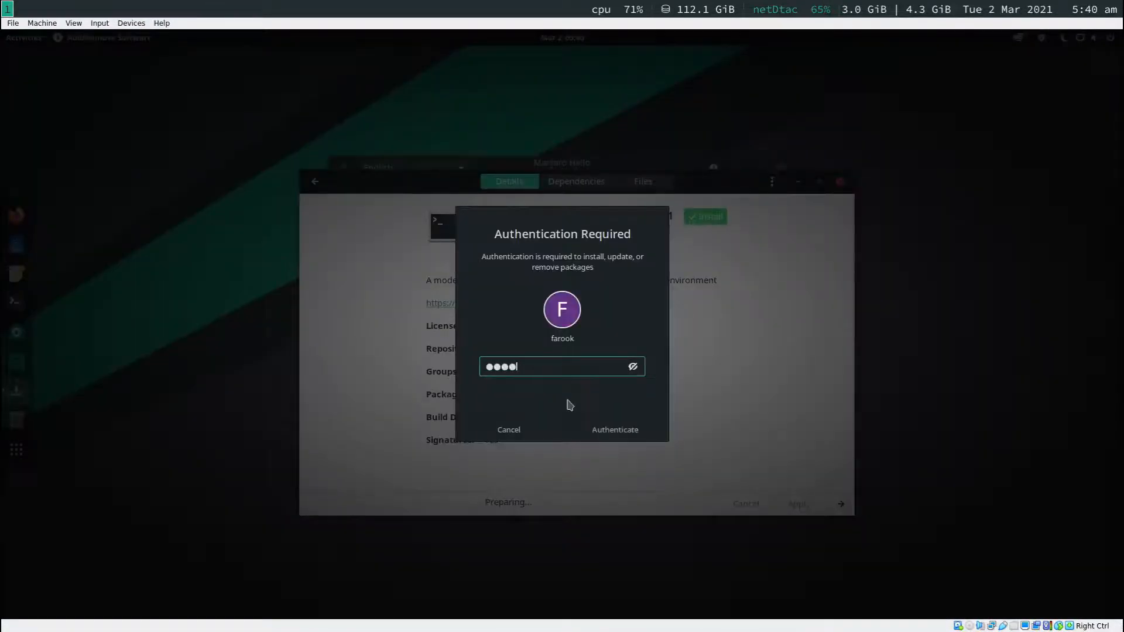
pyautogui.click(615, 430)
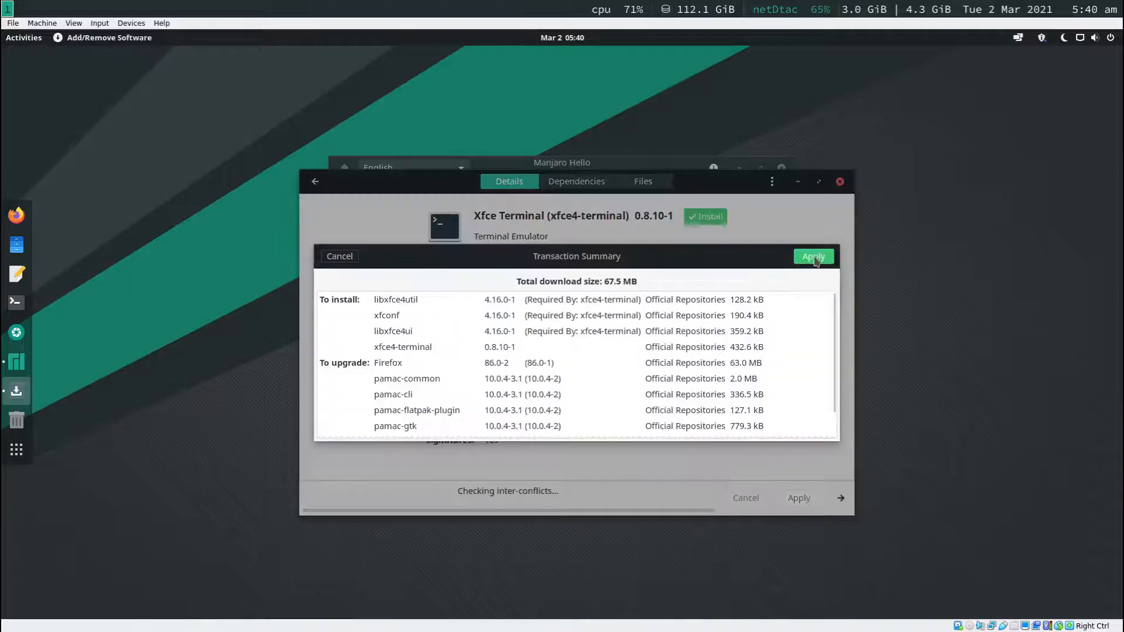
pyautogui.click(813, 257)
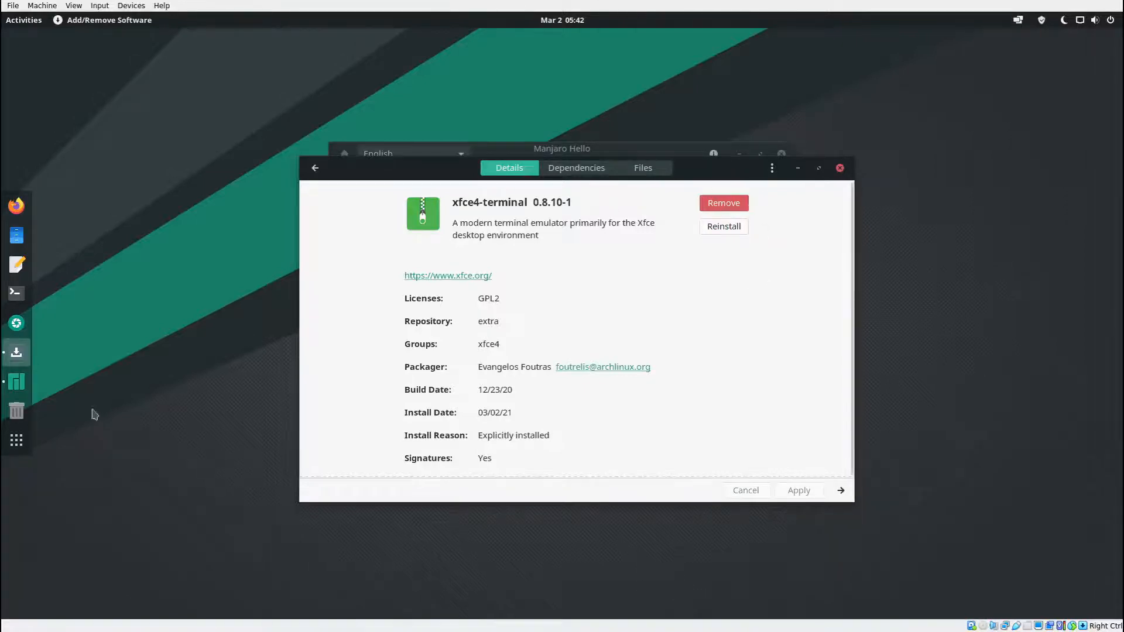
# Step: Search the app grid for 'ter' and launch Xfce Terminal
pyautogui.click(15, 440)
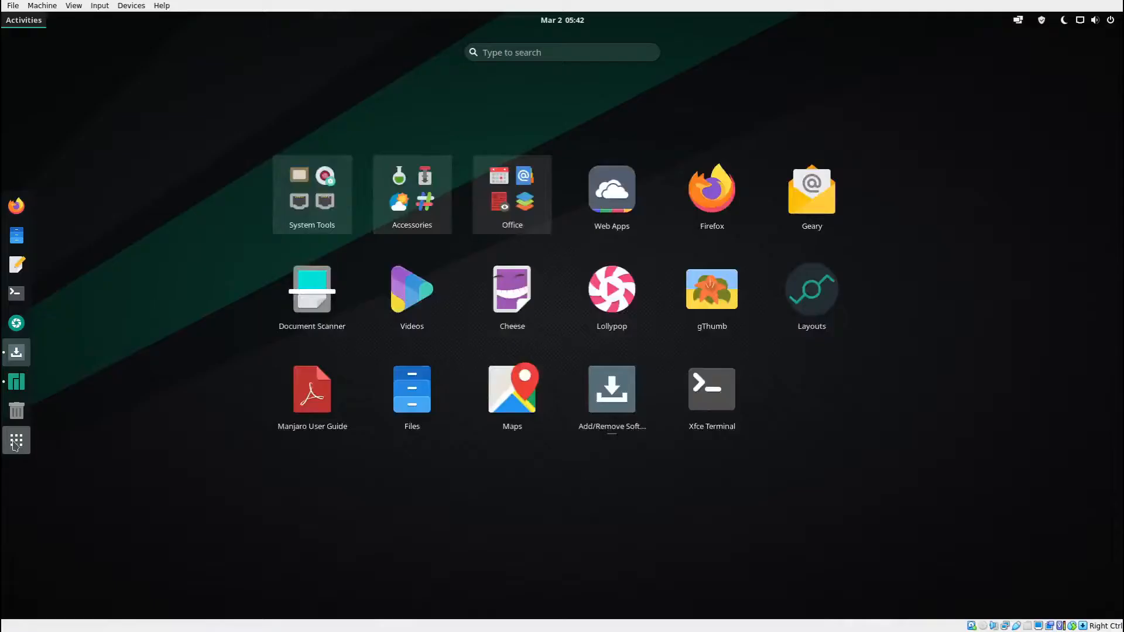
pyautogui.click(562, 52)
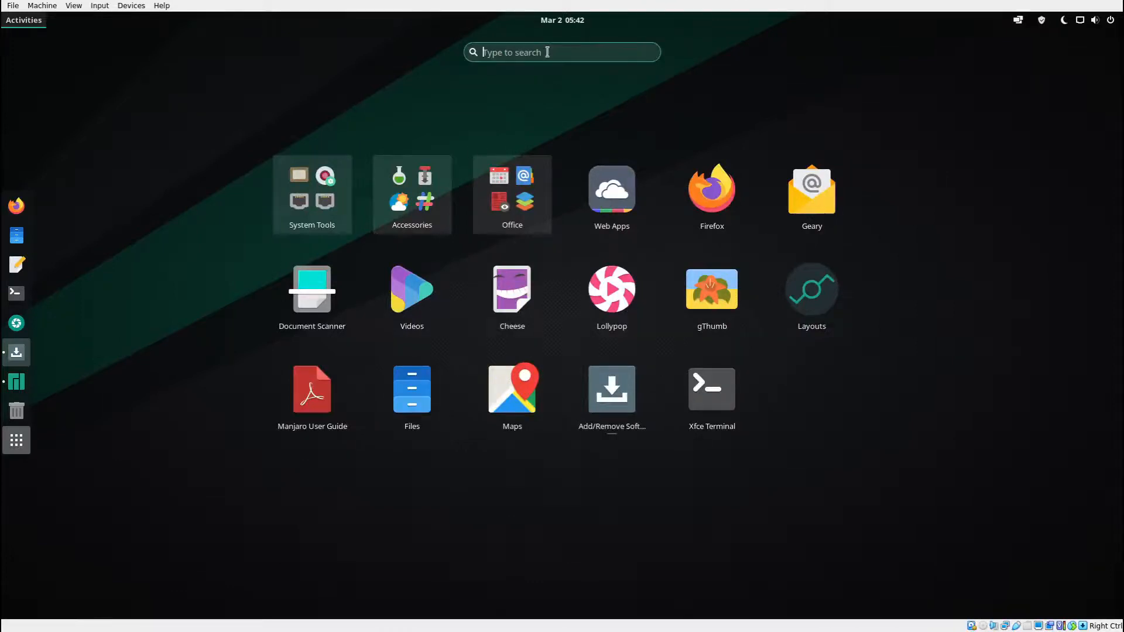
pyautogui.write('ter')
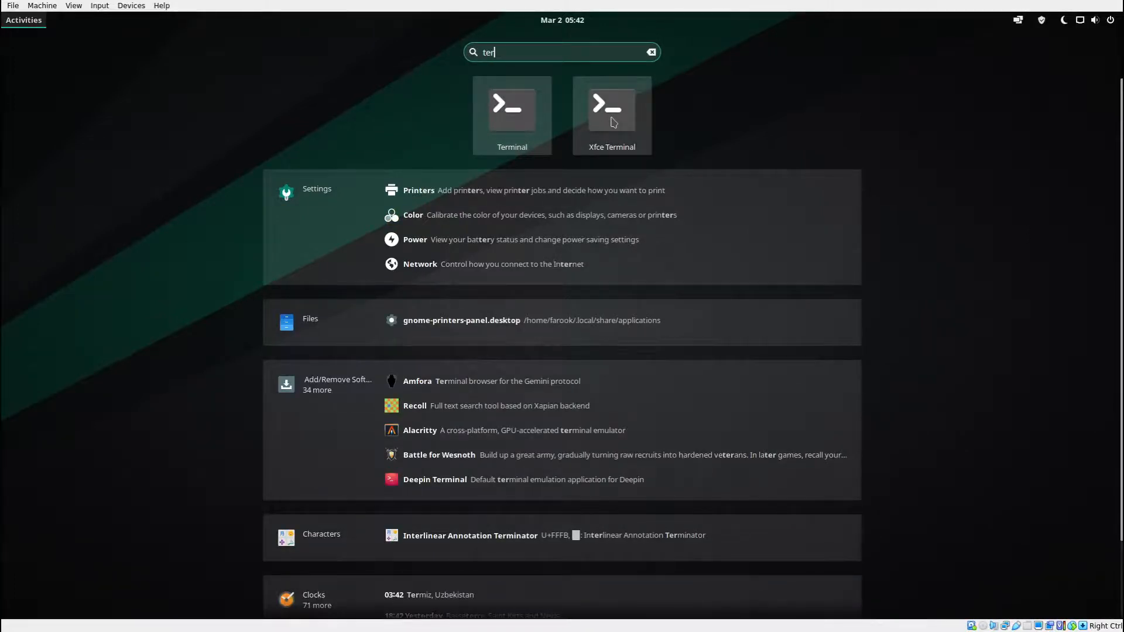
pyautogui.click(612, 110)
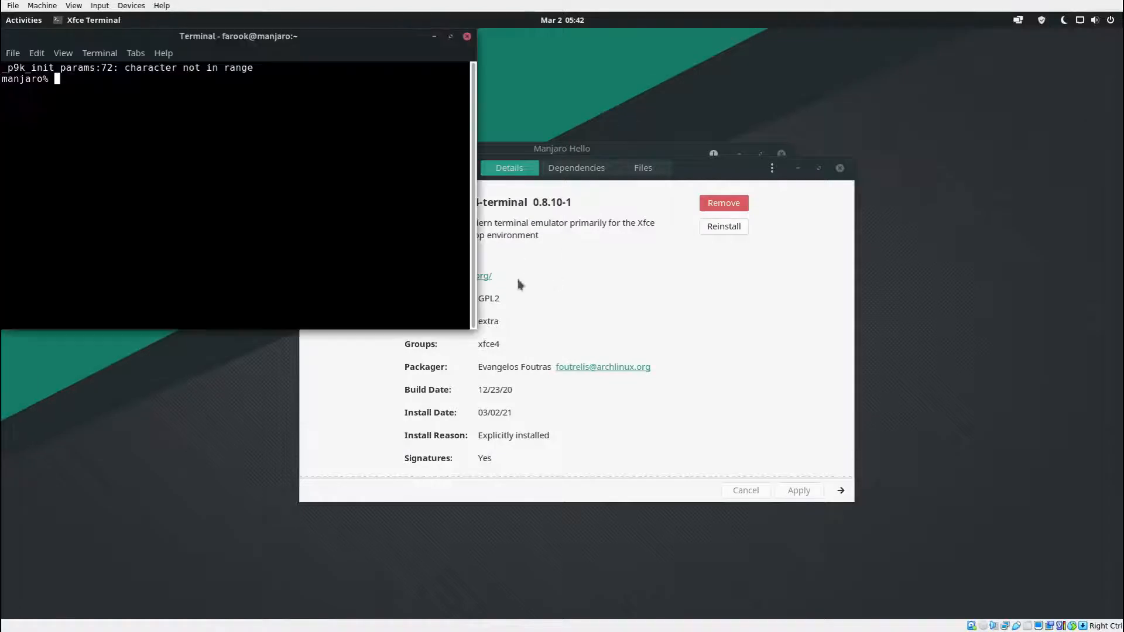
# Step: Run 'sudo vi /etc/locale.gen' to edit the locale configuration as administrator
pyautogui.moveTo(238, 37); pyautogui.dragTo(445, 127)
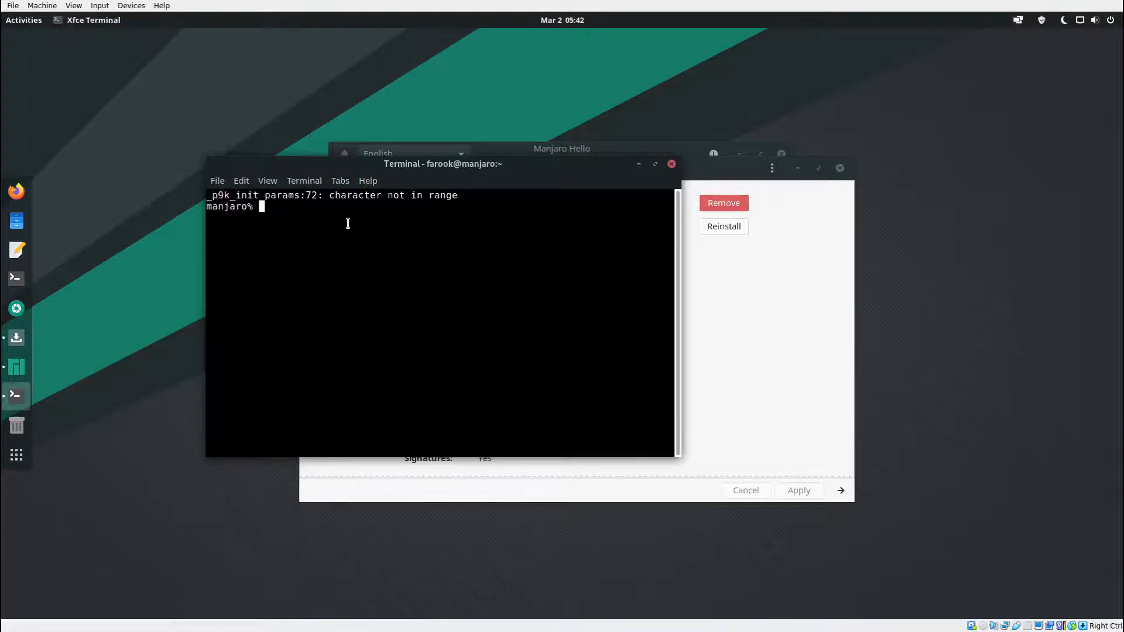
pyautogui.write('sudo')
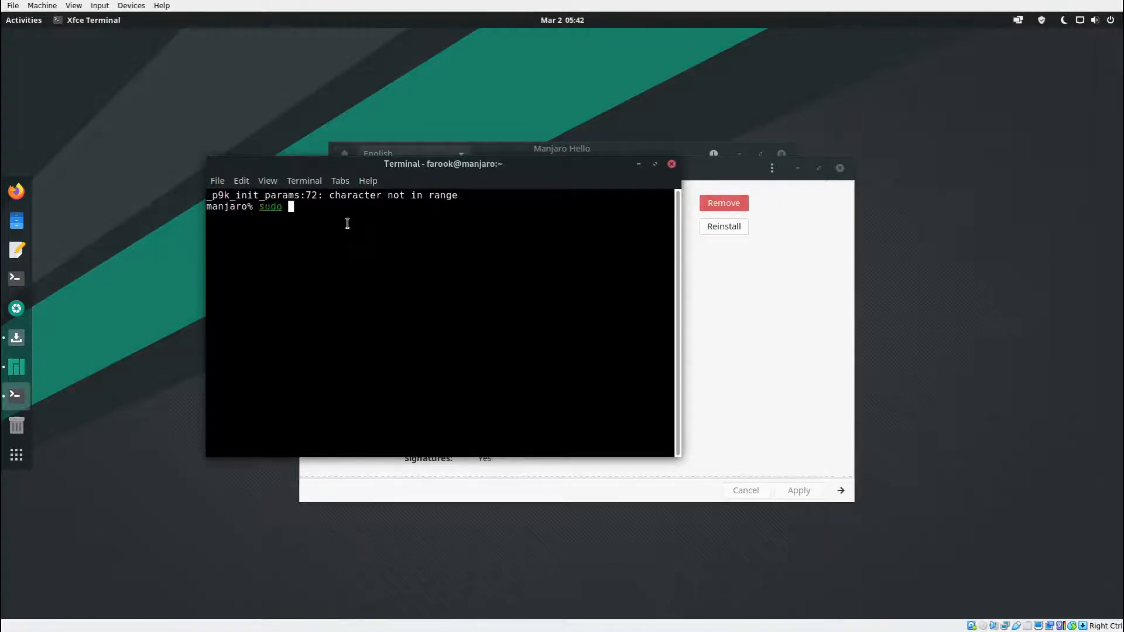
pyautogui.write('vi')
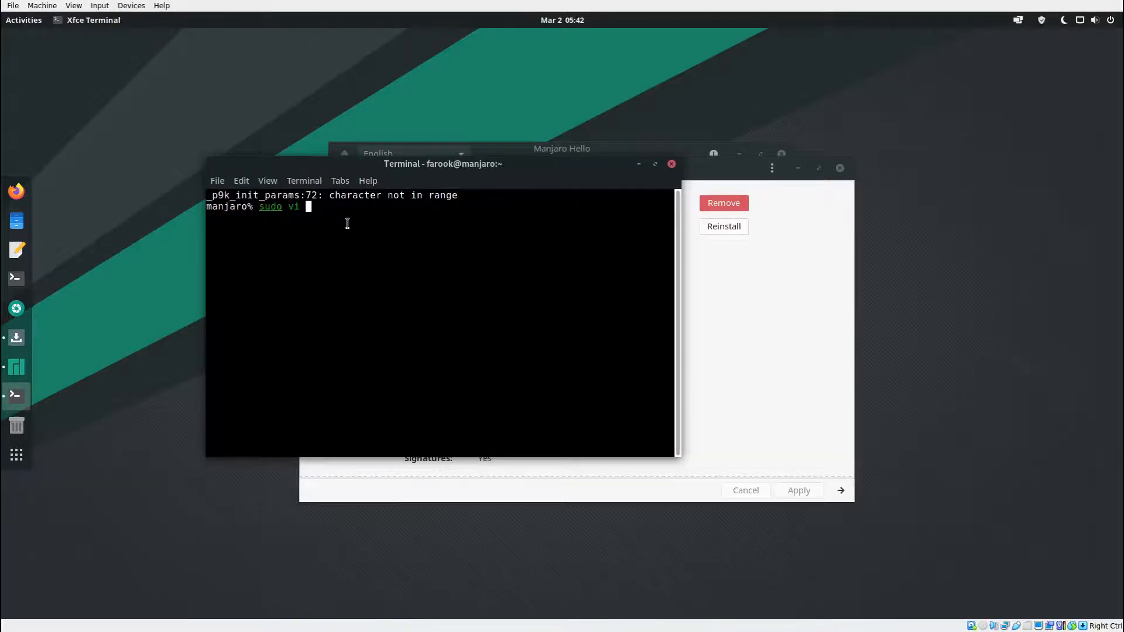
pyautogui.write('/')
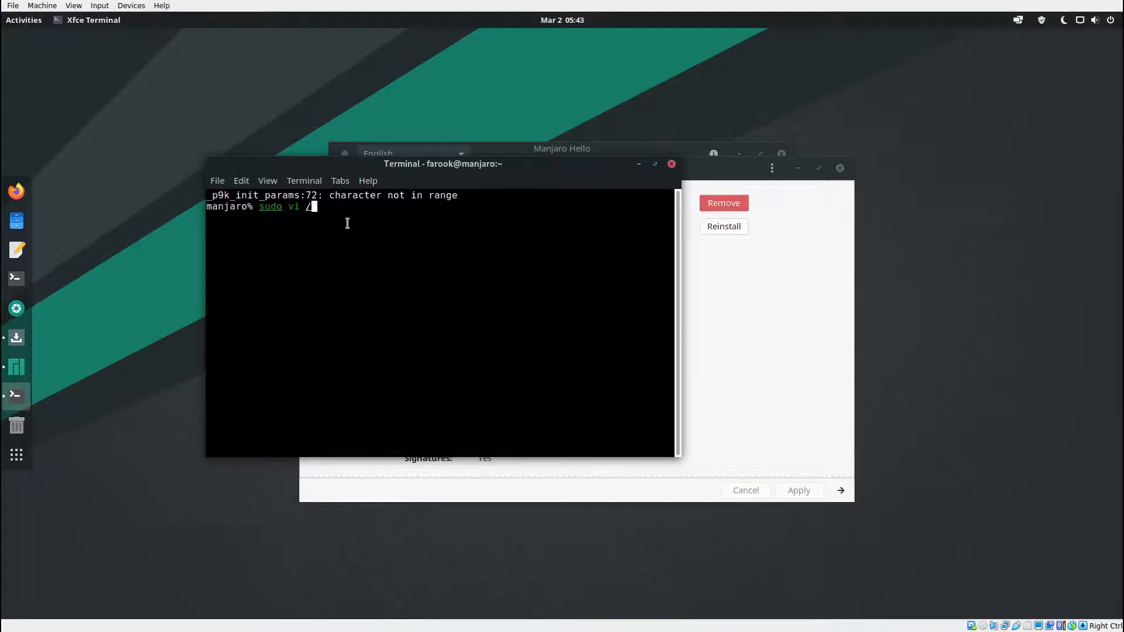
pyautogui.write('etc/loc')
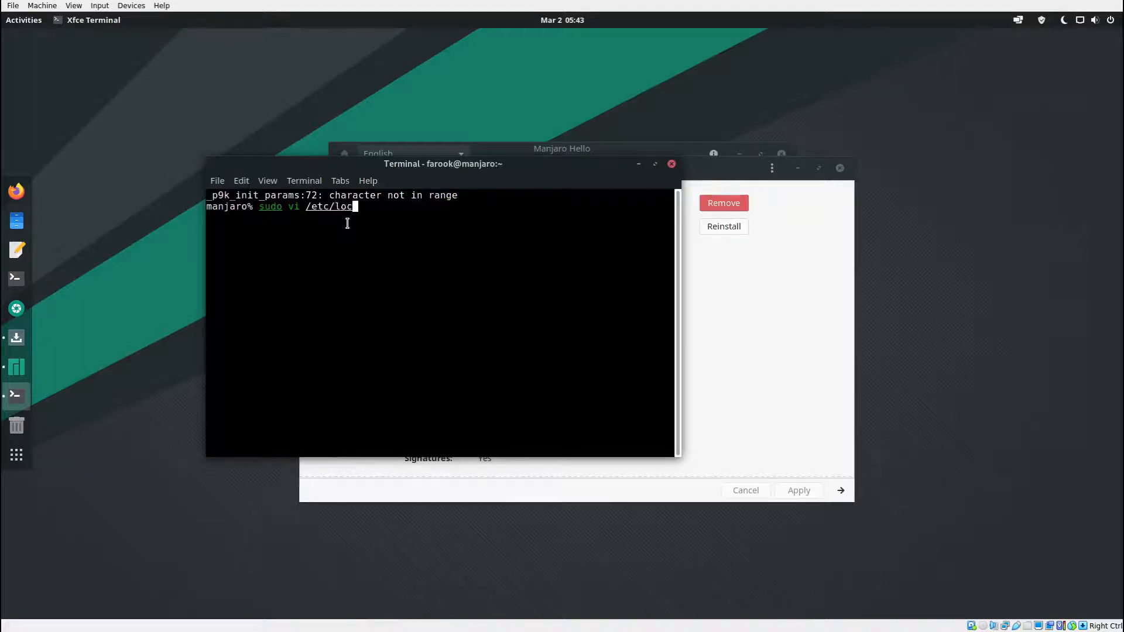
pyautogui.write('ale.g')
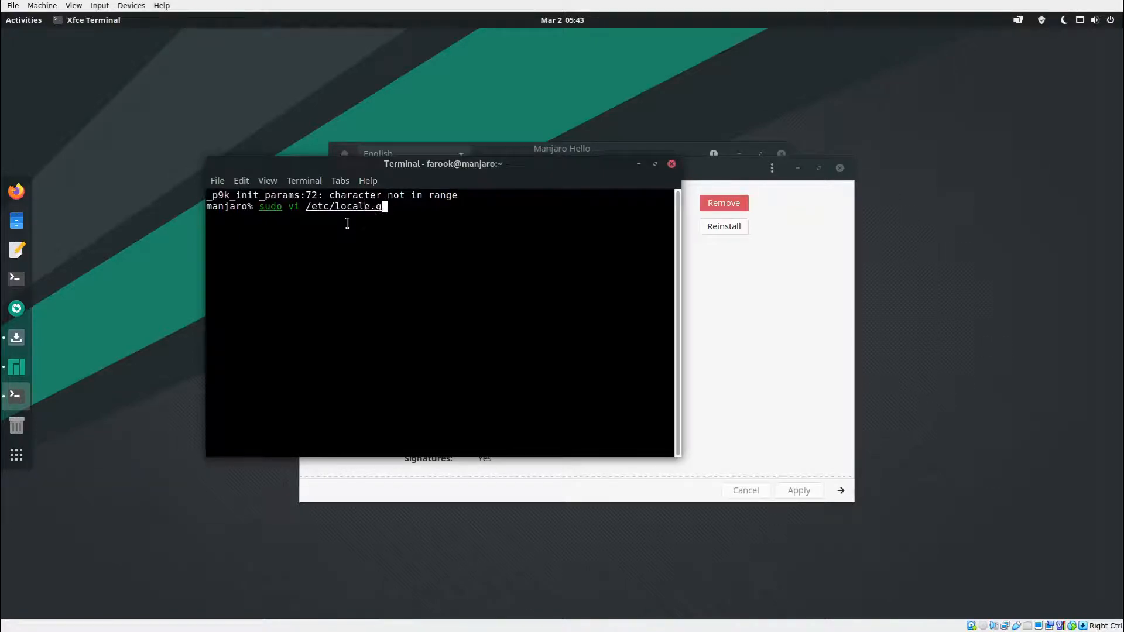
pyautogui.press('Return')
pyautogui.write('/')
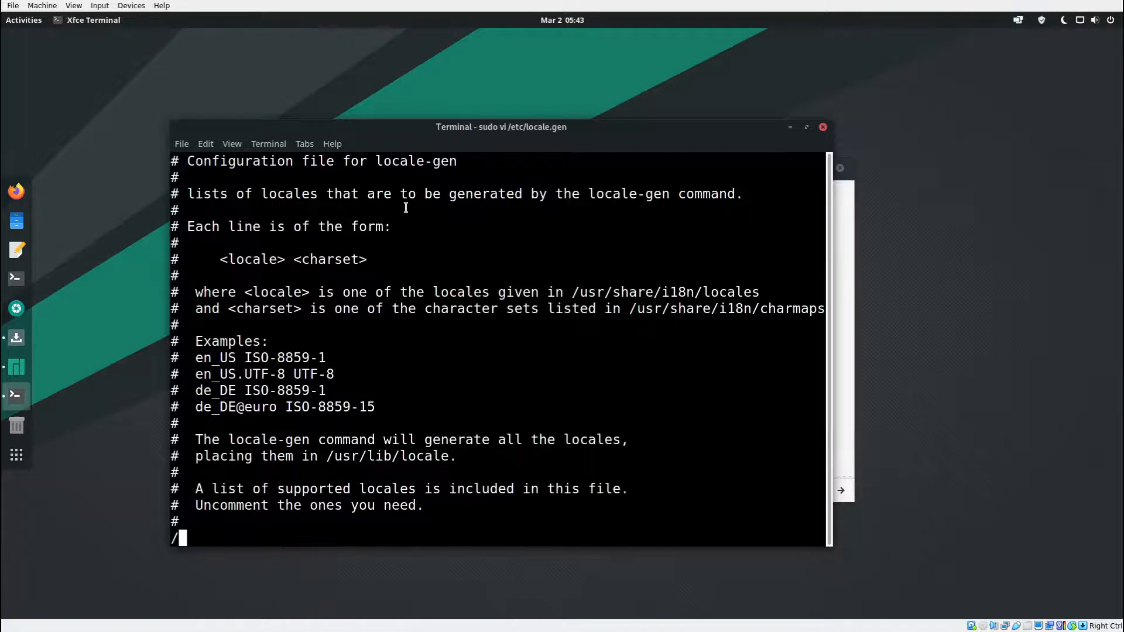
# Step: Search for en_US.UTF, uncomment the en_US.UTF-8 and th_TH.UTF-8 lines, then write and quit with :wq
pyautogui.write('en_')
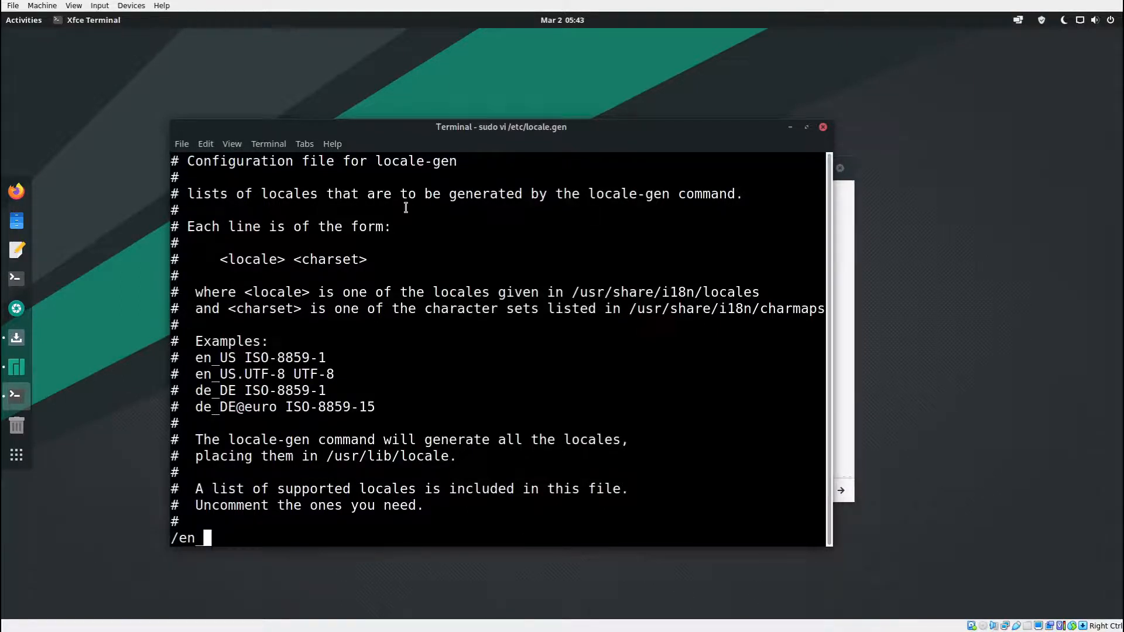
pyautogui.write('US')
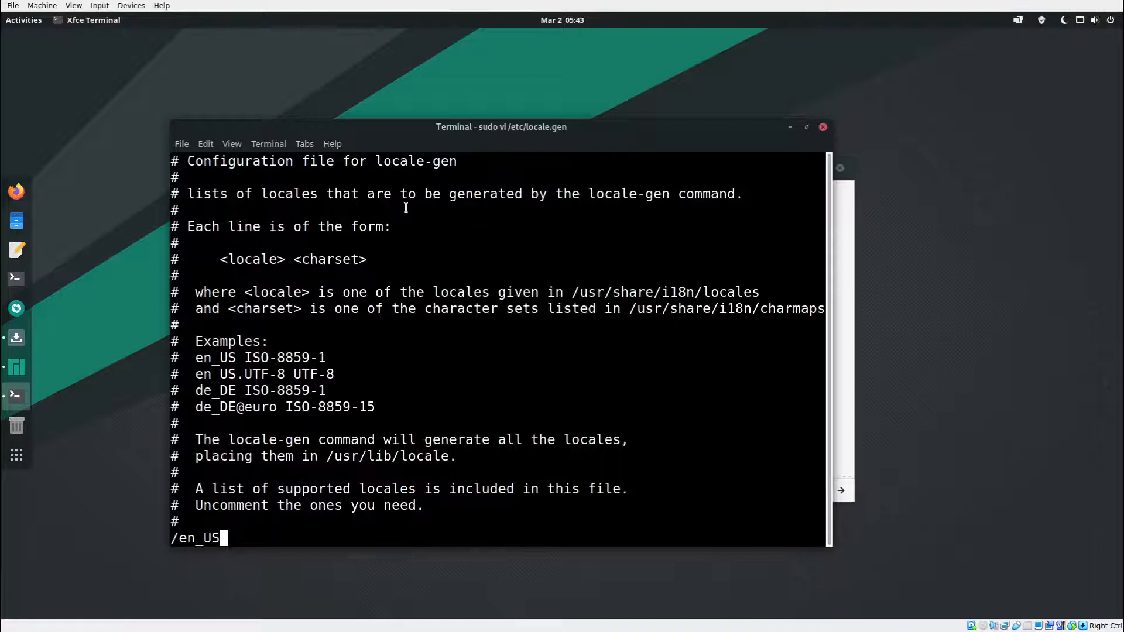
pyautogui.write('.')
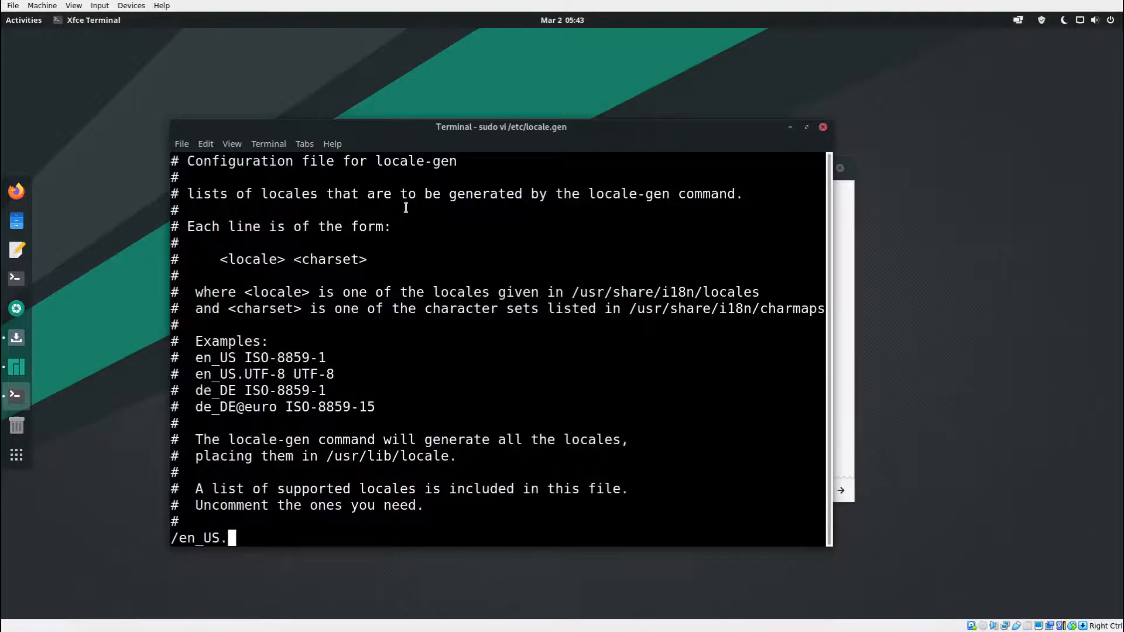
pyautogui.write('UTF')
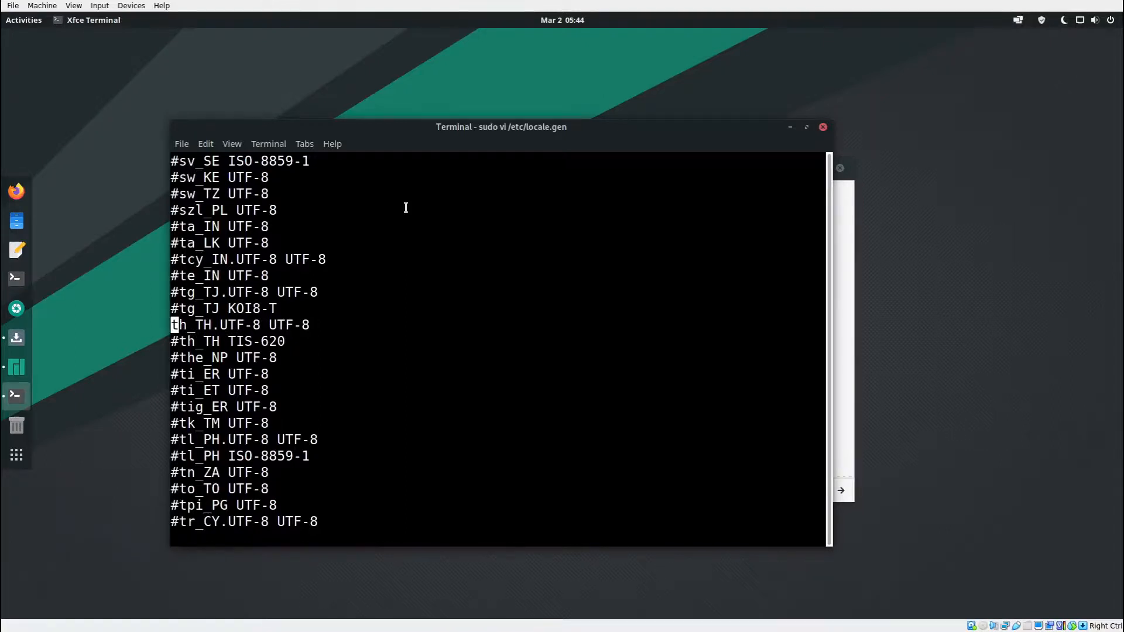
pyautogui.write(':w')
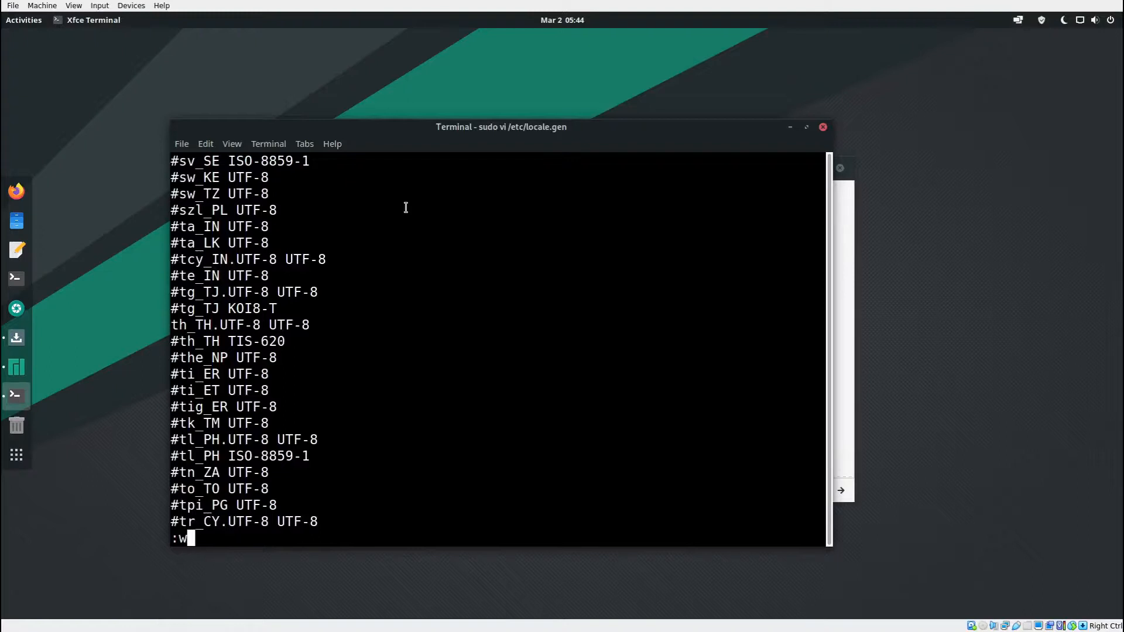
pyautogui.press('Return')
pyautogui.write('sudo')
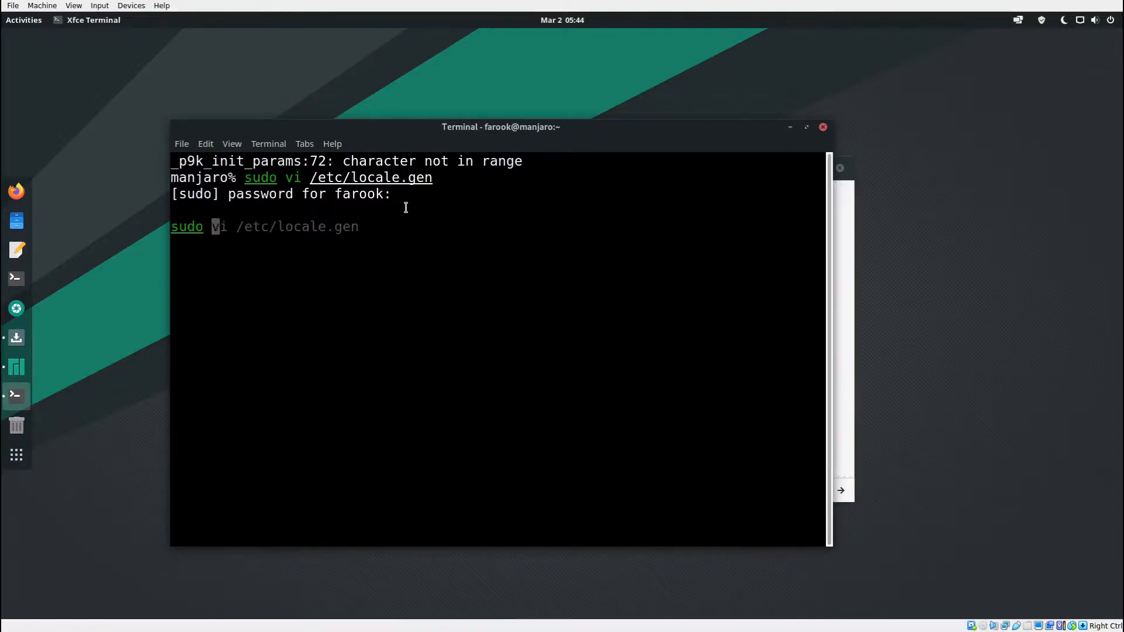
# Step: Run 'sudo locale-gen', exit the Xfce Terminal, and relaunch GNOME Terminal from the dock
pyautogui.write('locale-gen')
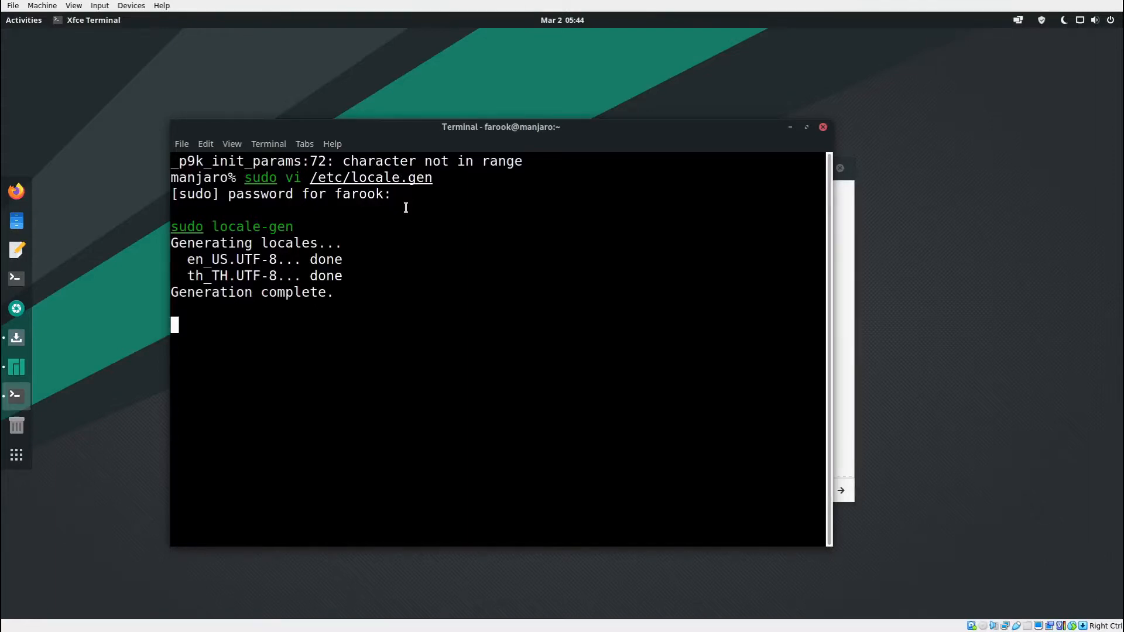
pyautogui.write('ex')
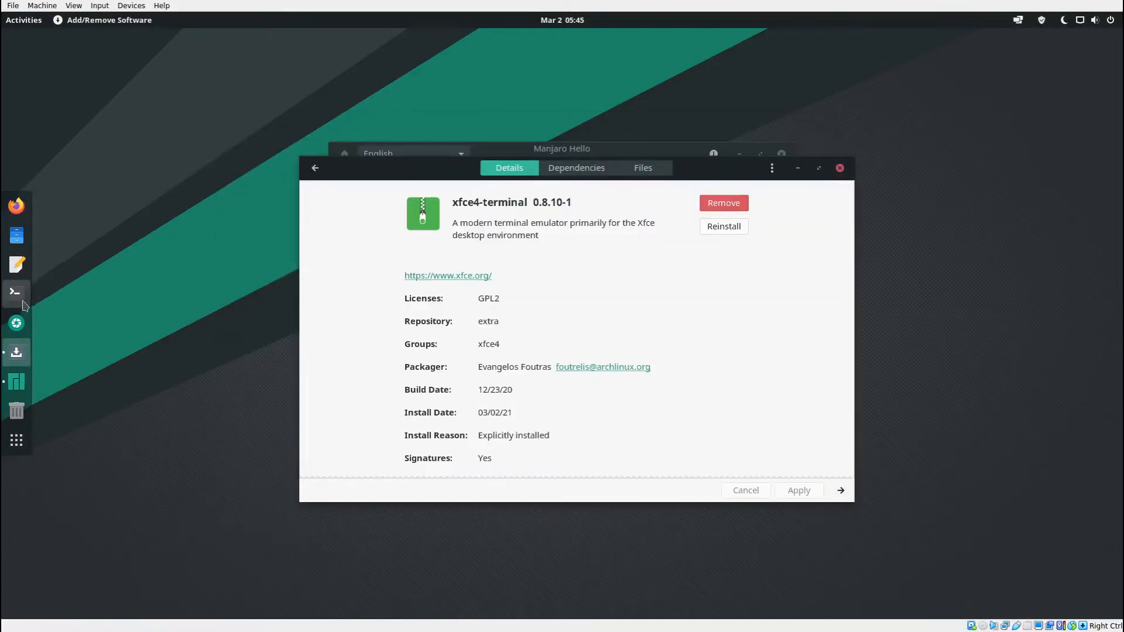
pyautogui.moveTo(15, 293)
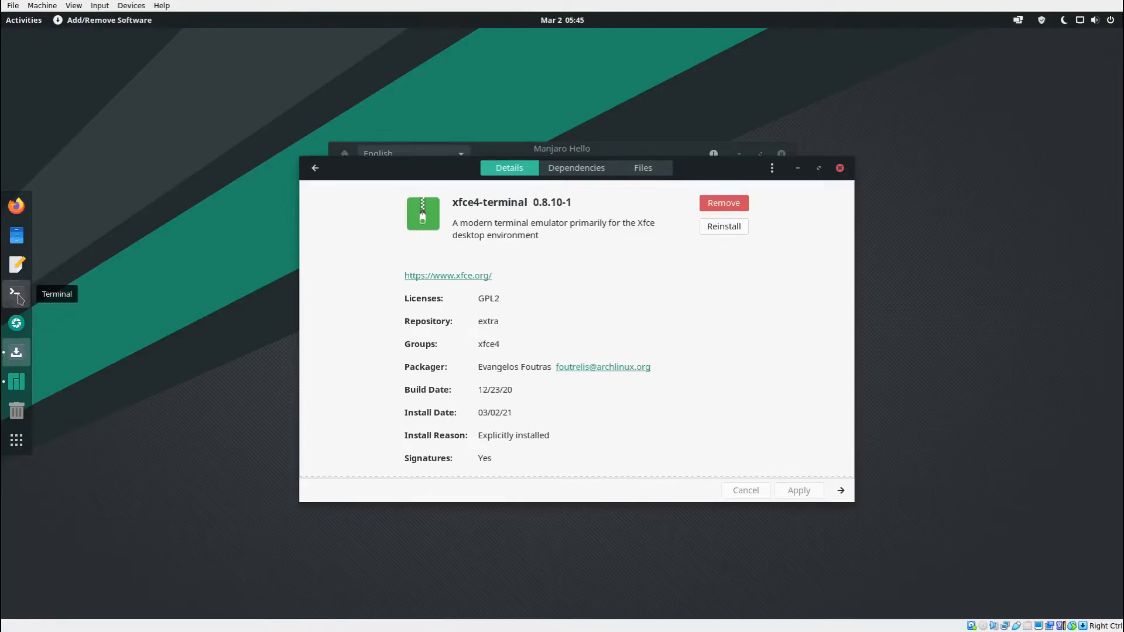
pyautogui.click(15, 294)
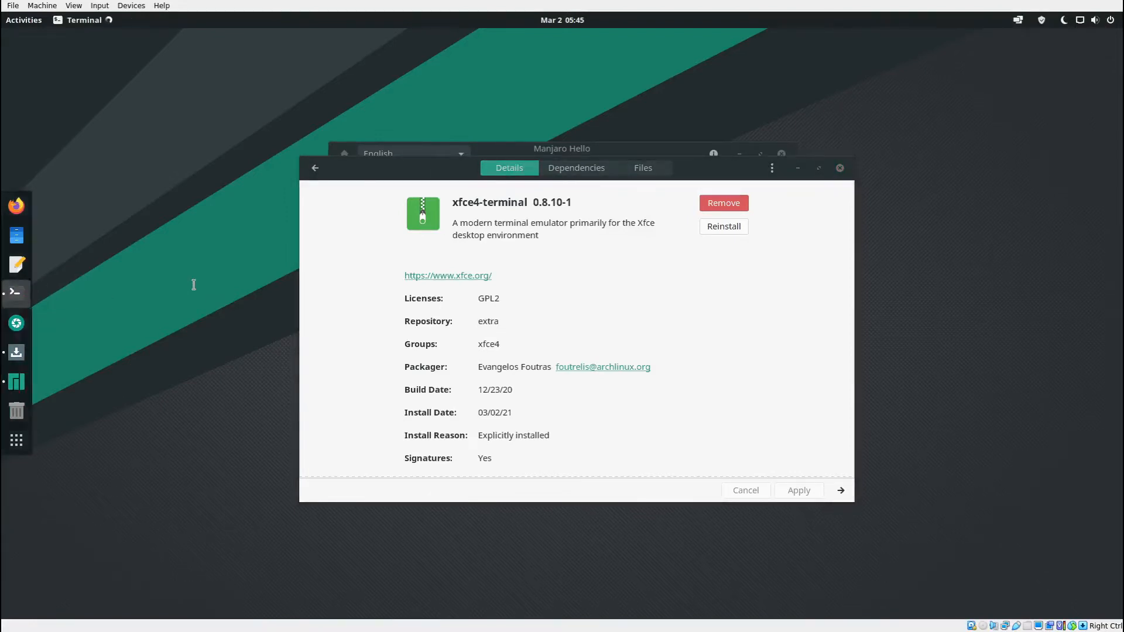